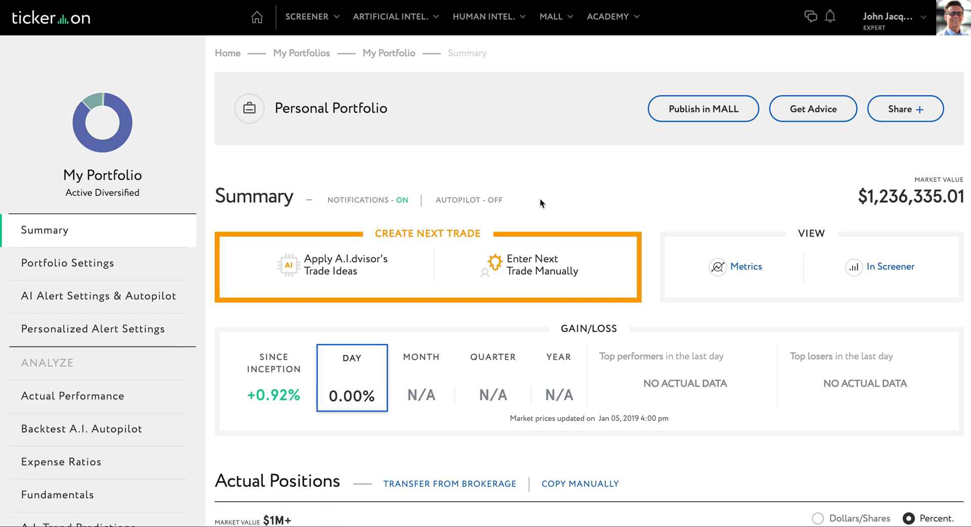
mouse_move(100, 268)
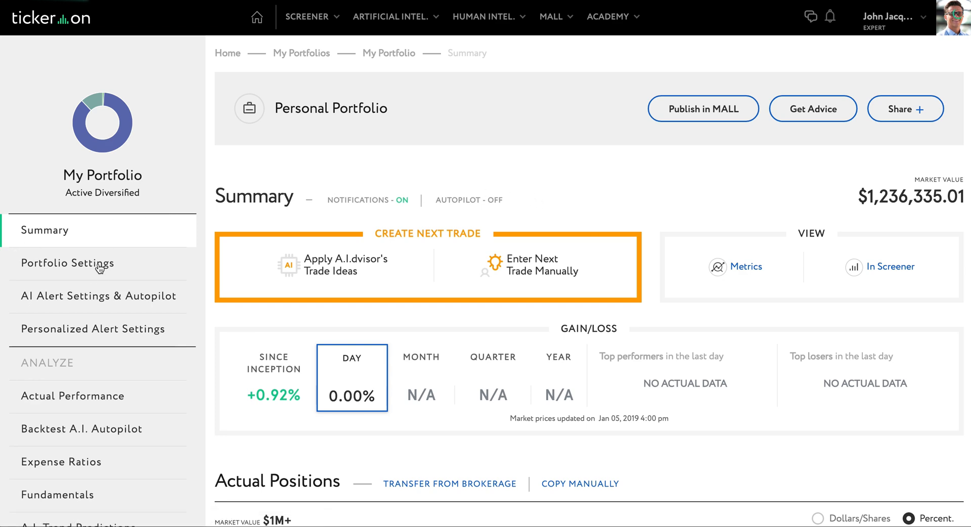
- Open the portfolio's settings and scroll down through them
left_click(67, 263)
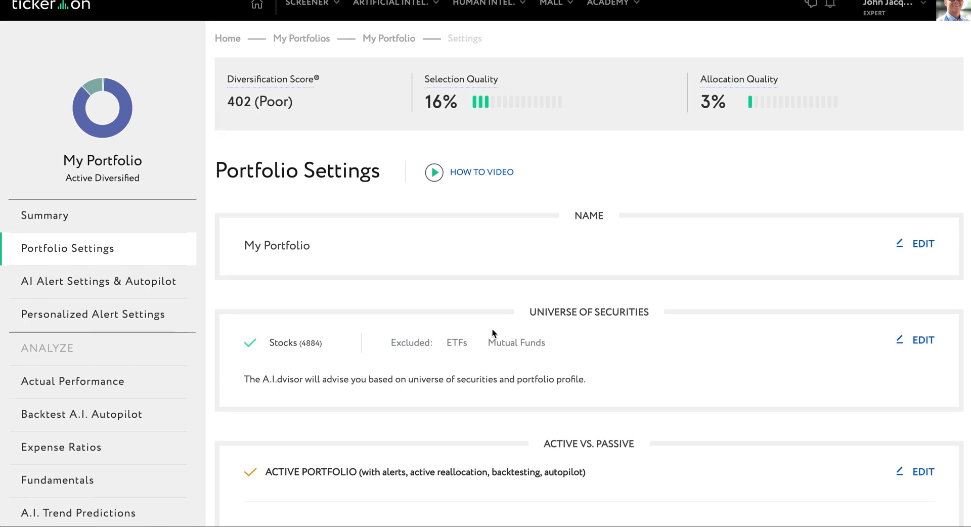
scroll("down", 3)
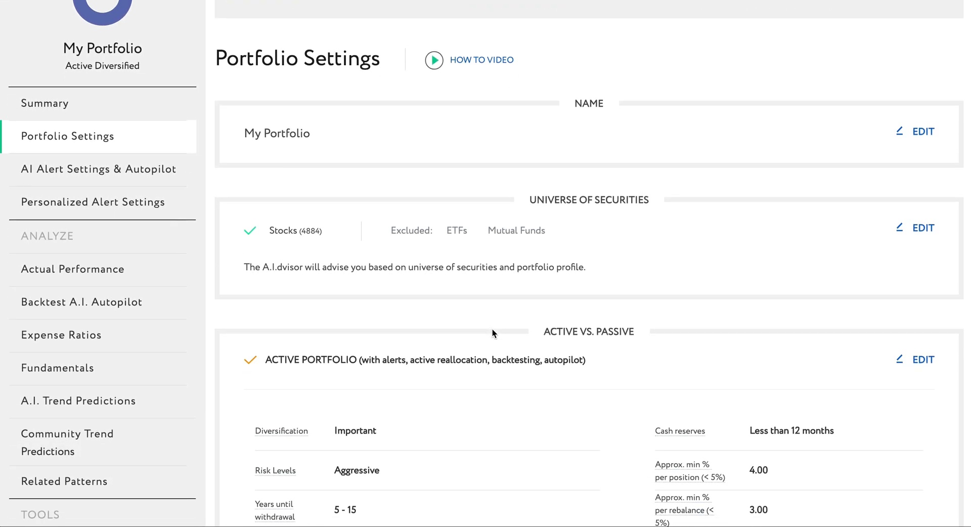
scroll("down", 3)
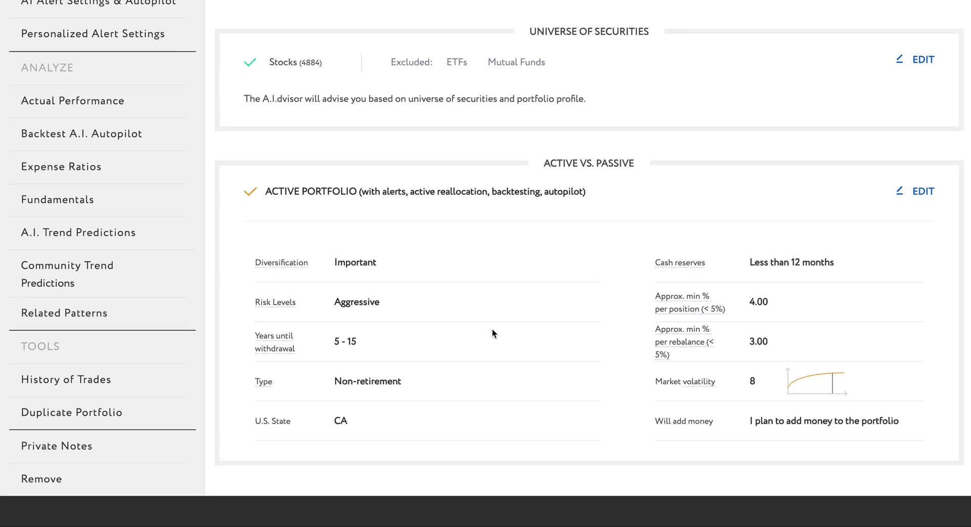
scroll("down", 3)
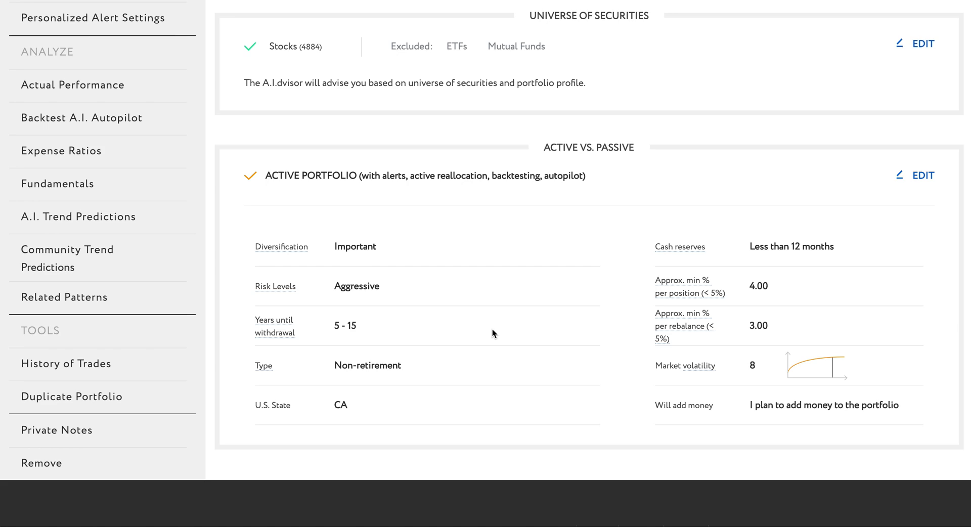
mouse_move(139, 110)
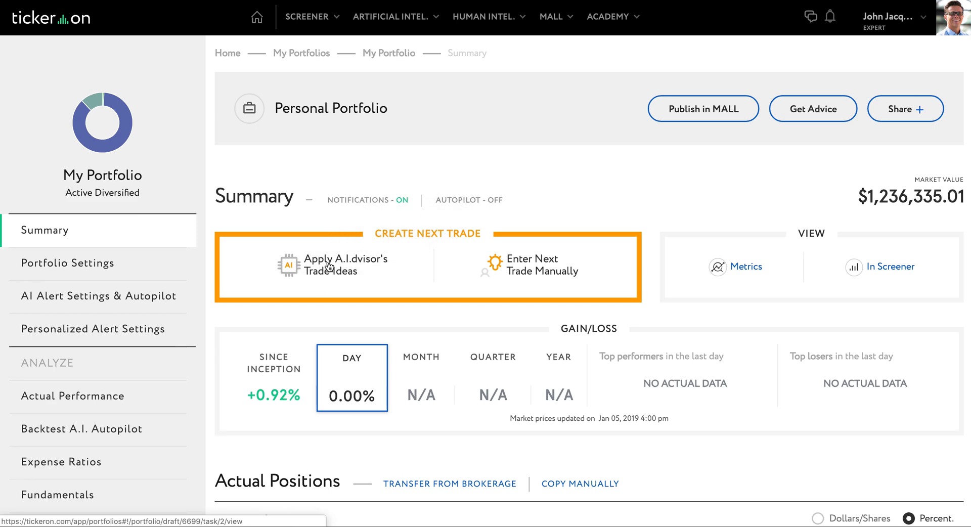
- Apply A.I.dvisor's Trade Ideas and scroll through the Review Ideas comparison
left_click(331, 265)
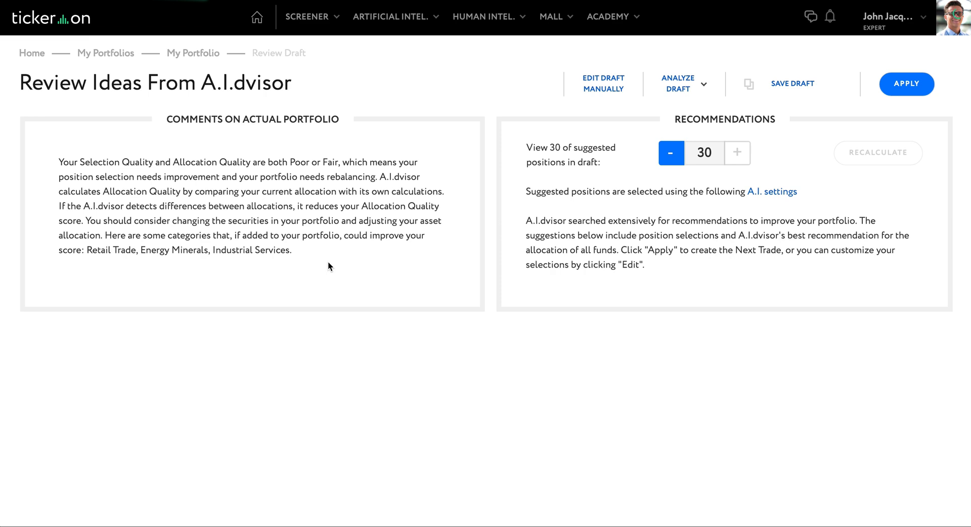
scroll("down", 3)
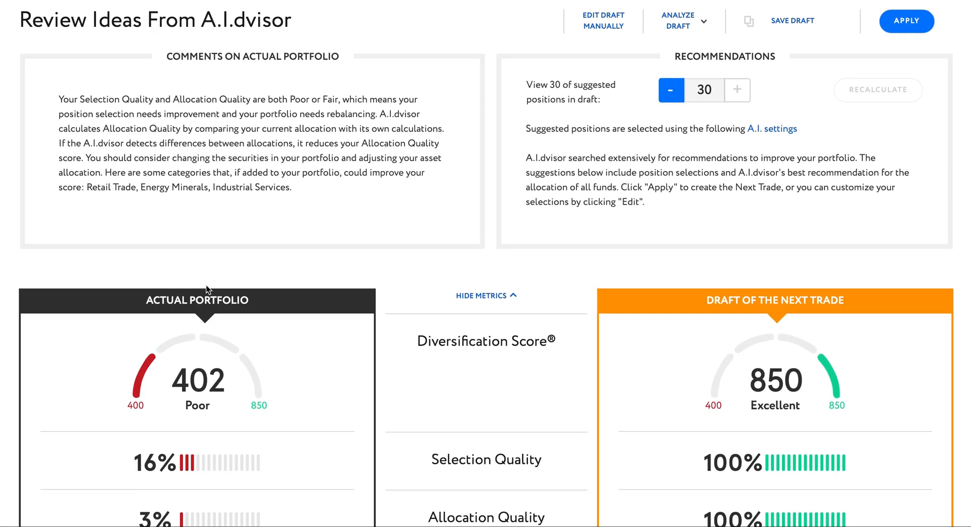
scroll("down", 3)
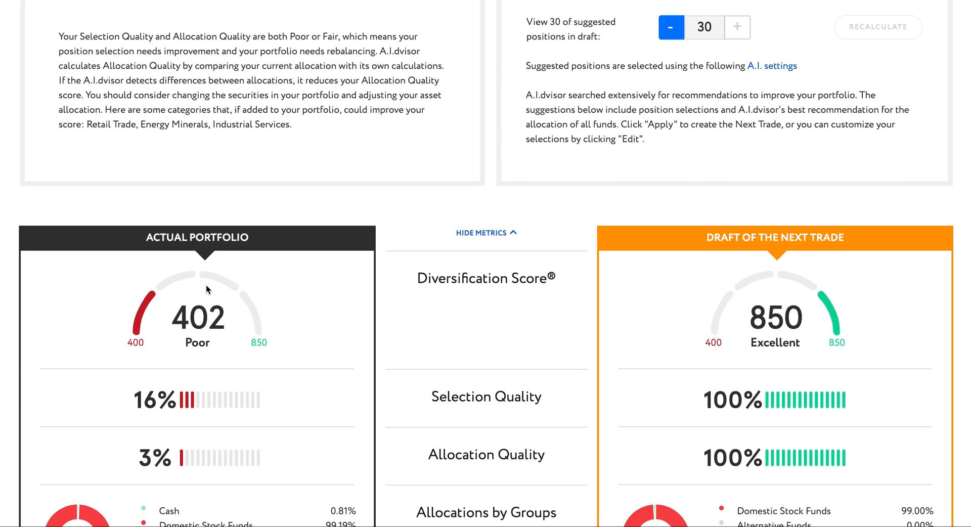
scroll("down", 3)
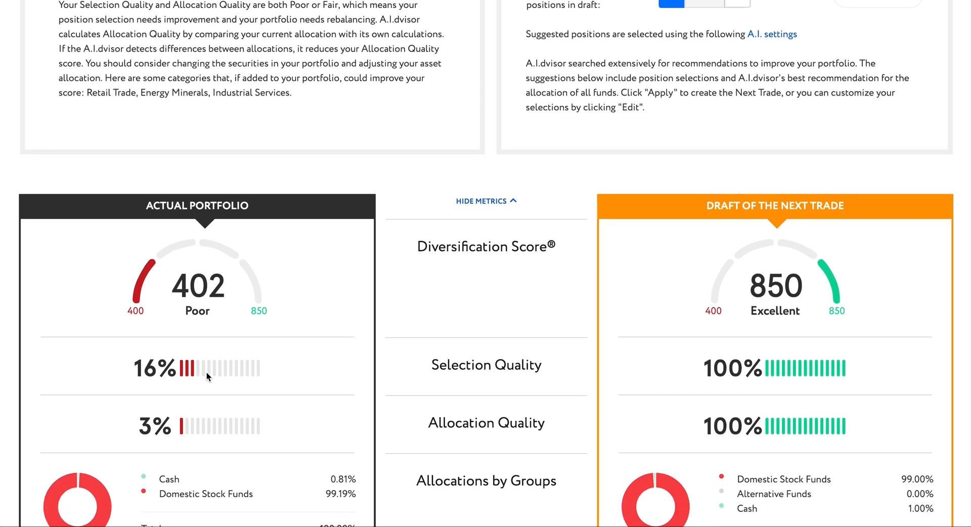
scroll("down", 3)
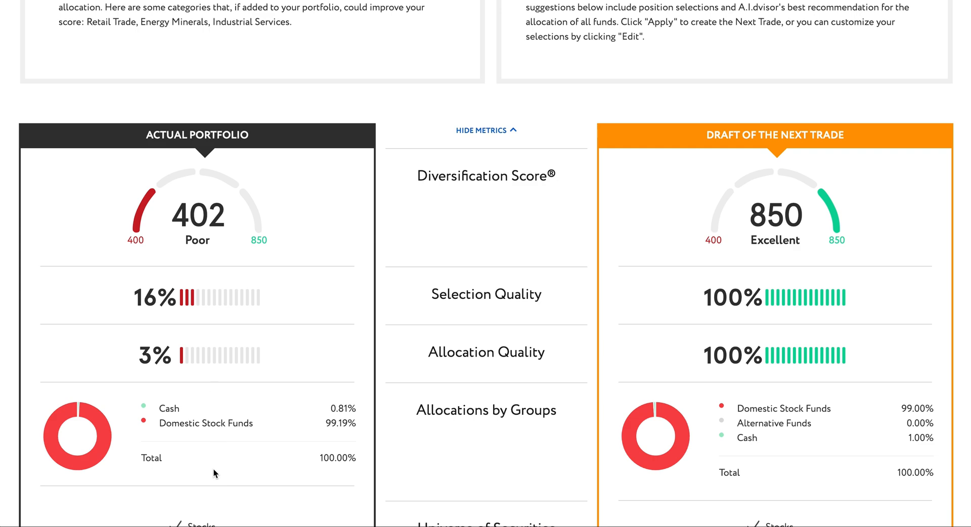
- Highlight the Domestic Stock Funds allocation and Selection Quality metric, scrolling to the end
double_click(206, 422)
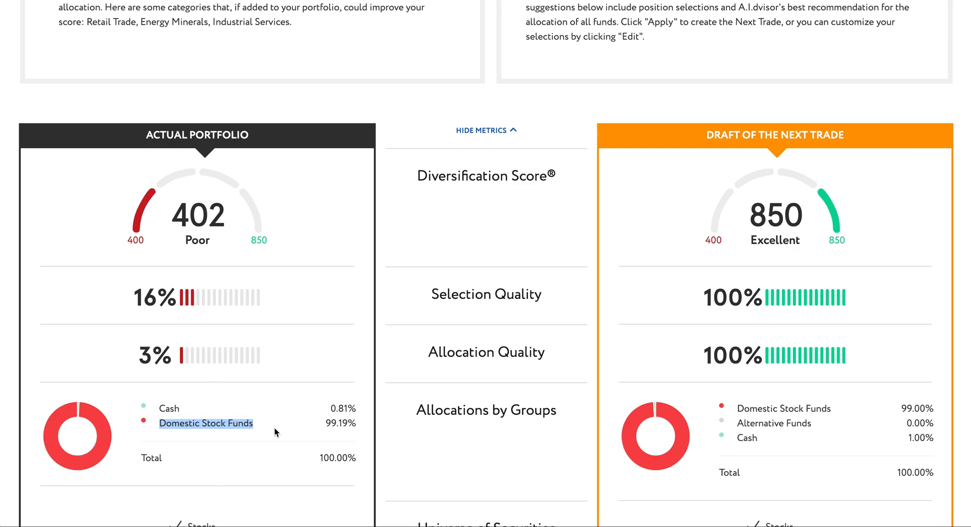
mouse_move(883, 342)
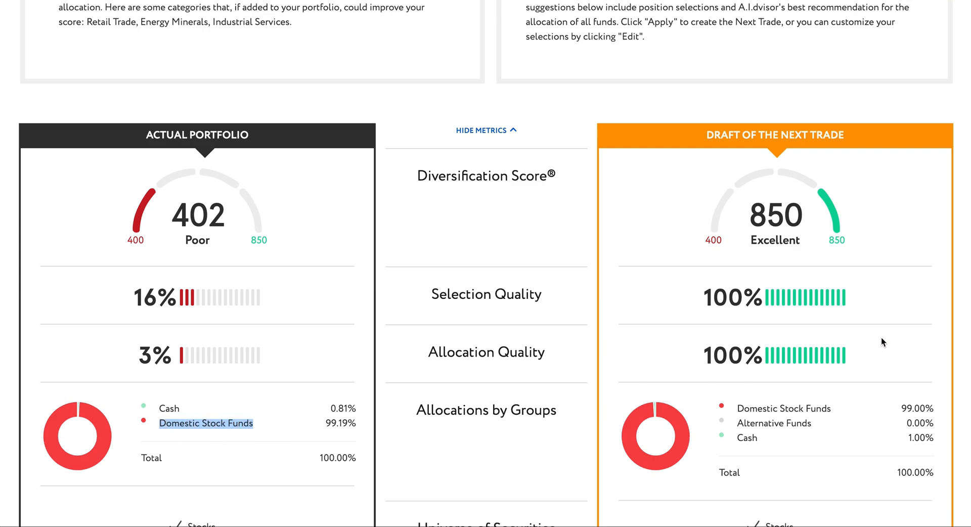
mouse_move(858, 430)
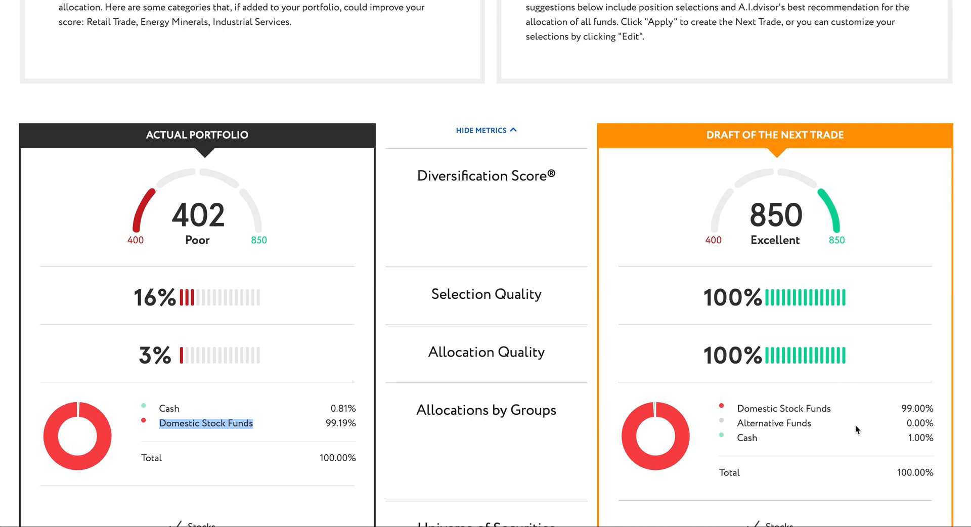
scroll("down", 3)
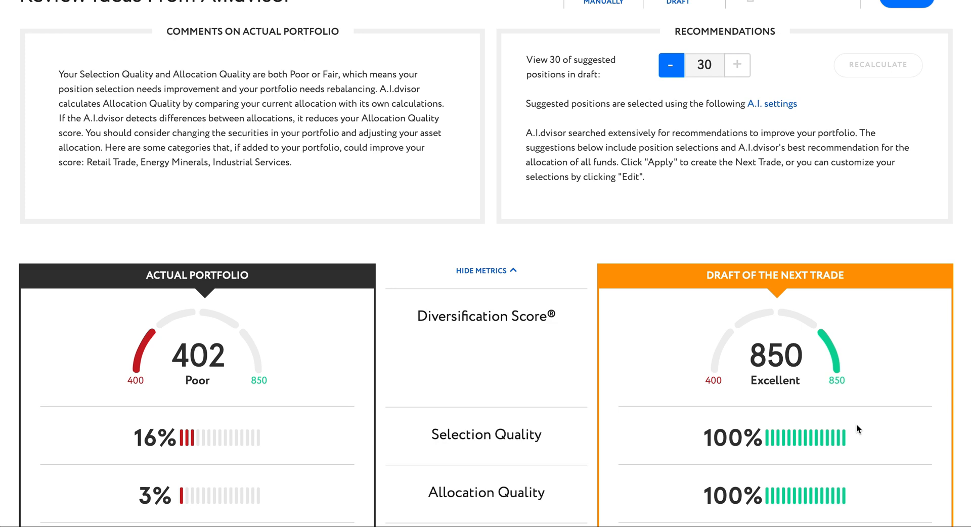
mouse_move(853, 425)
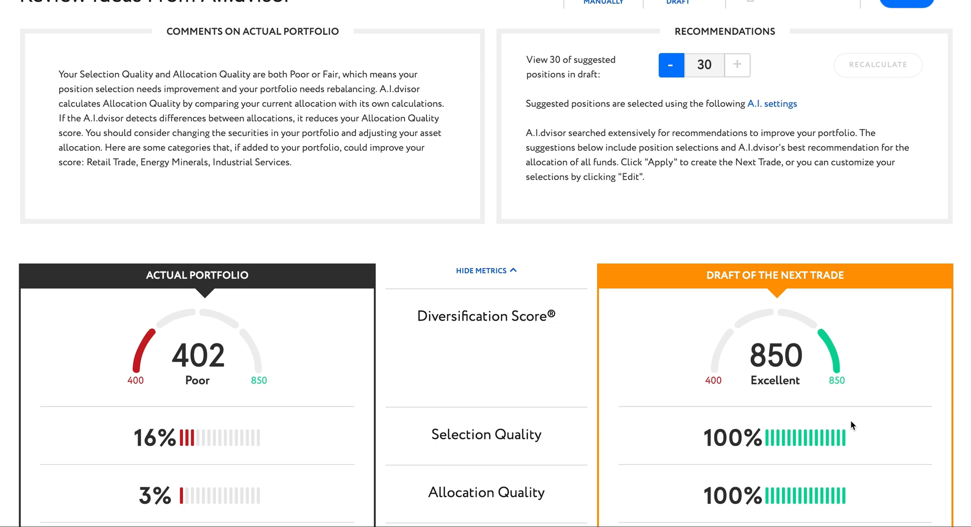
double_click(486, 316)
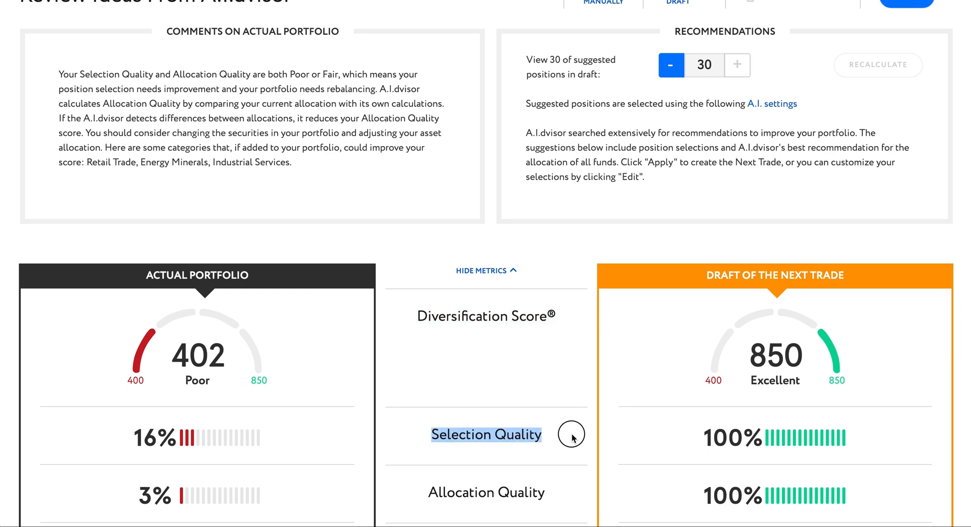
scroll("down", 3)
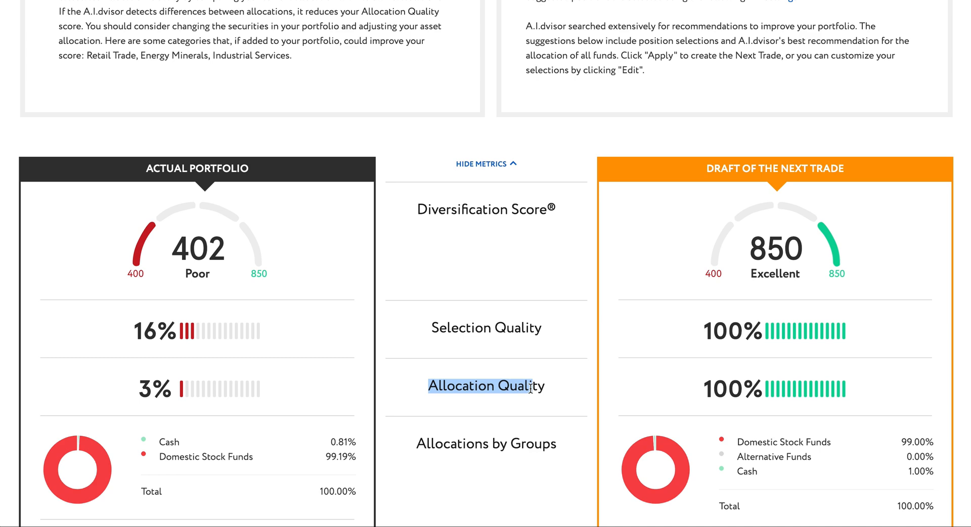
scroll("down", 3)
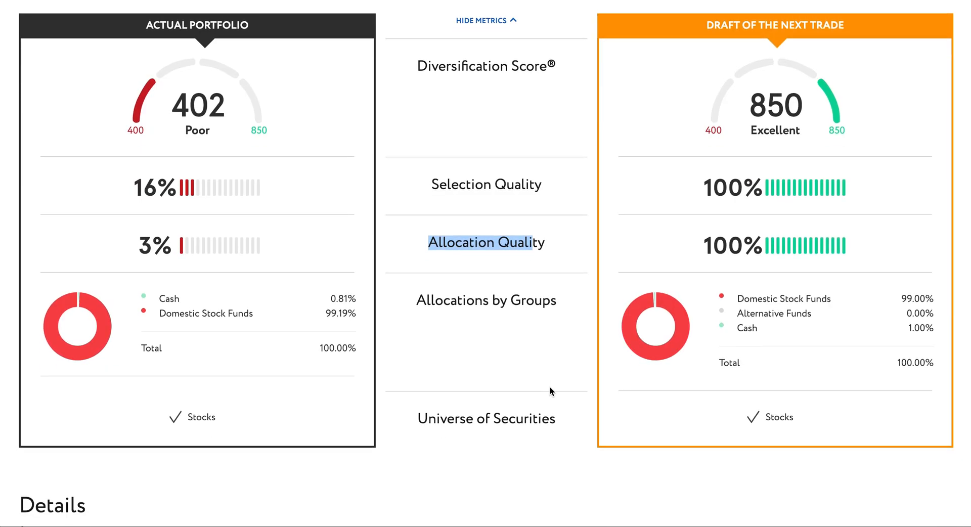
scroll("down", 3)
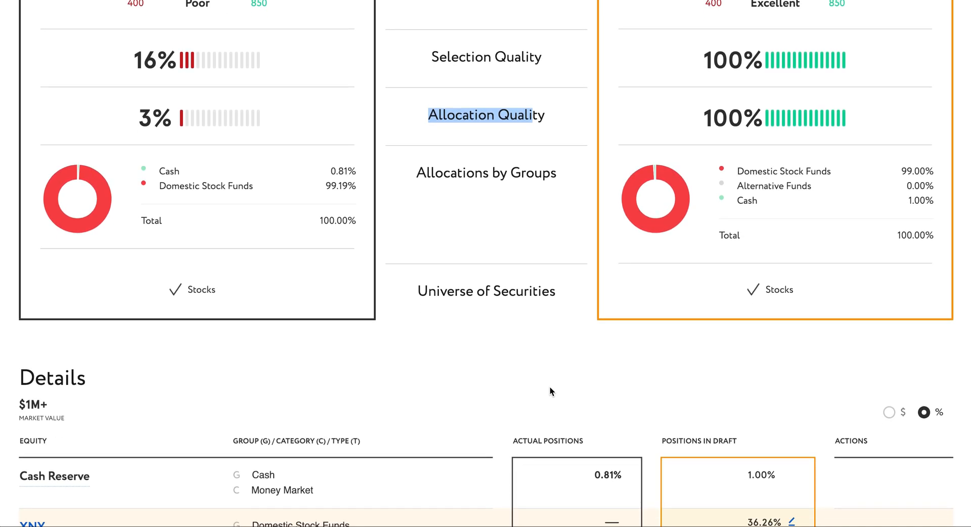
scroll("down", 3)
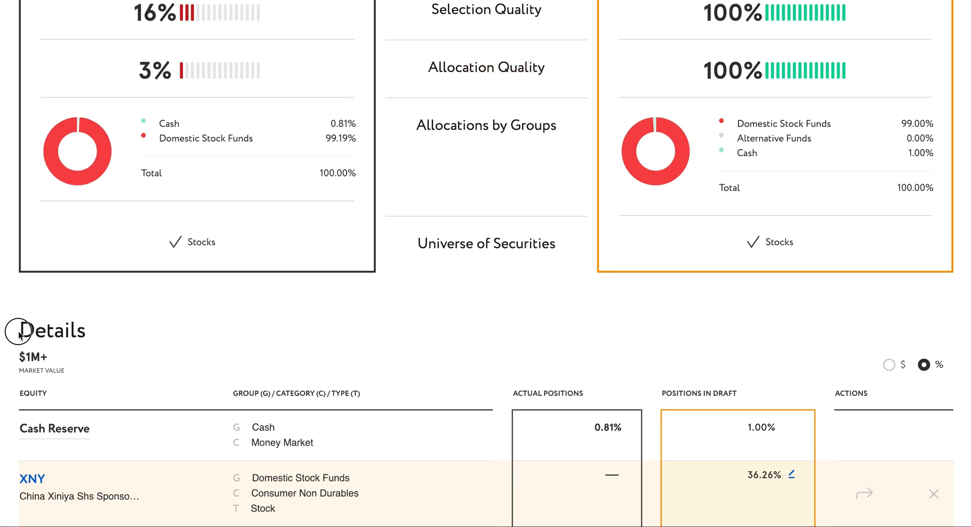
scroll("down", 3)
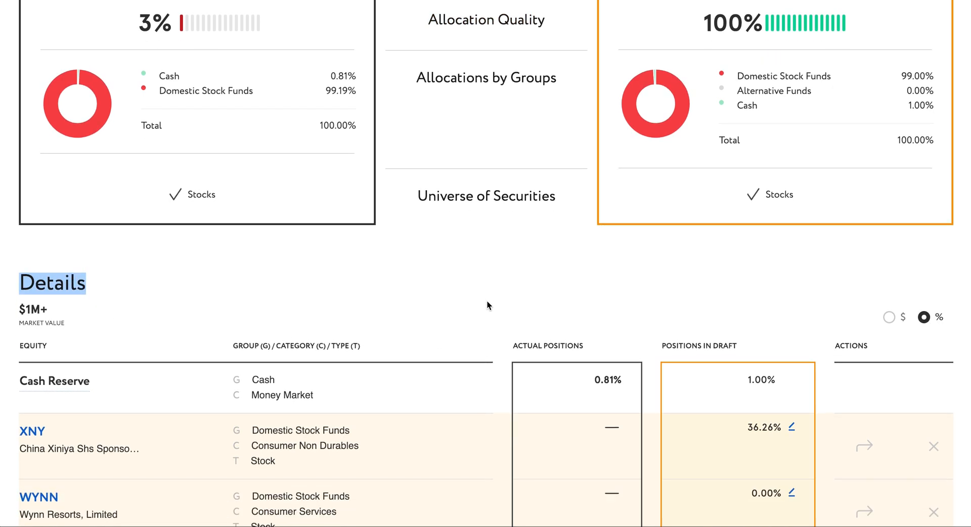
scroll("down", 3)
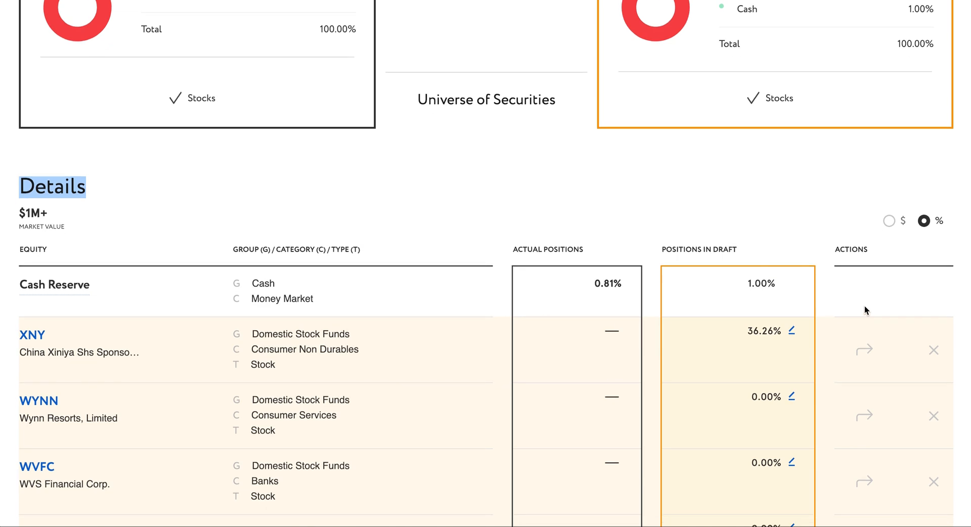
mouse_move(742, 309)
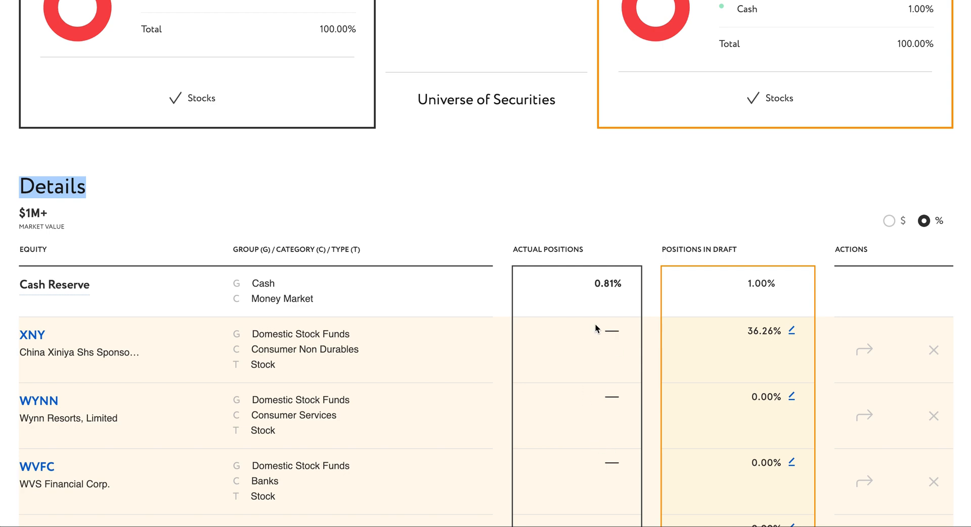
mouse_move(589, 366)
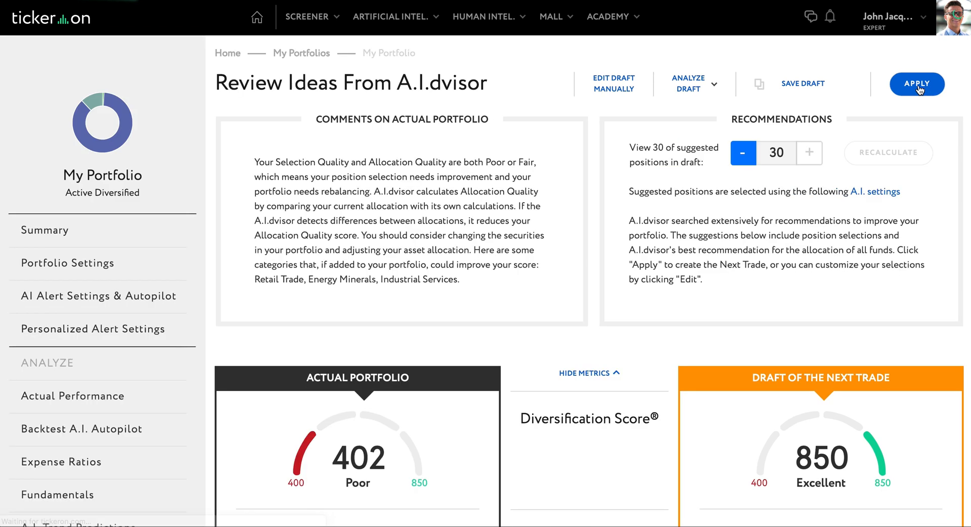
- Apply the trade ideas and review the brokerage order: sell GOOGL, AAPL; buy XNY, ARCI, CHRS, TATT
left_click(916, 84)
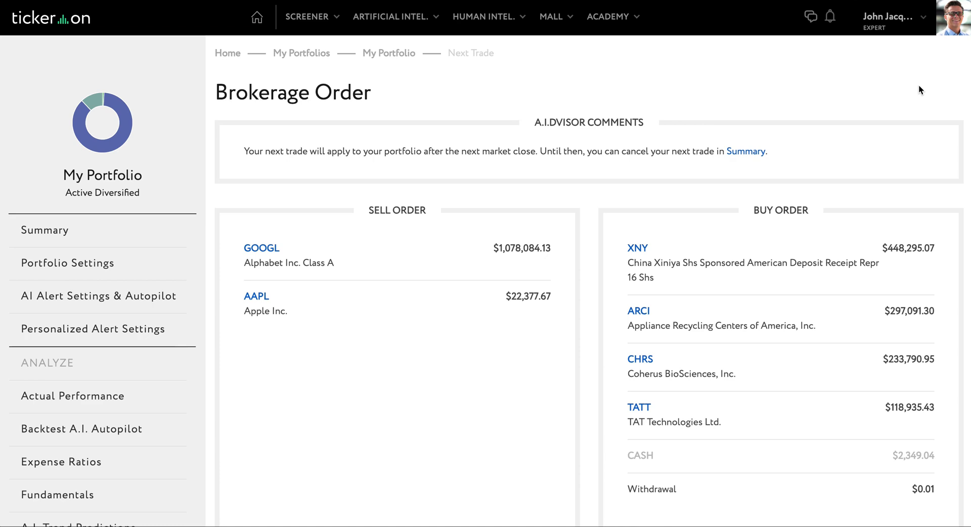
scroll("down", 3)
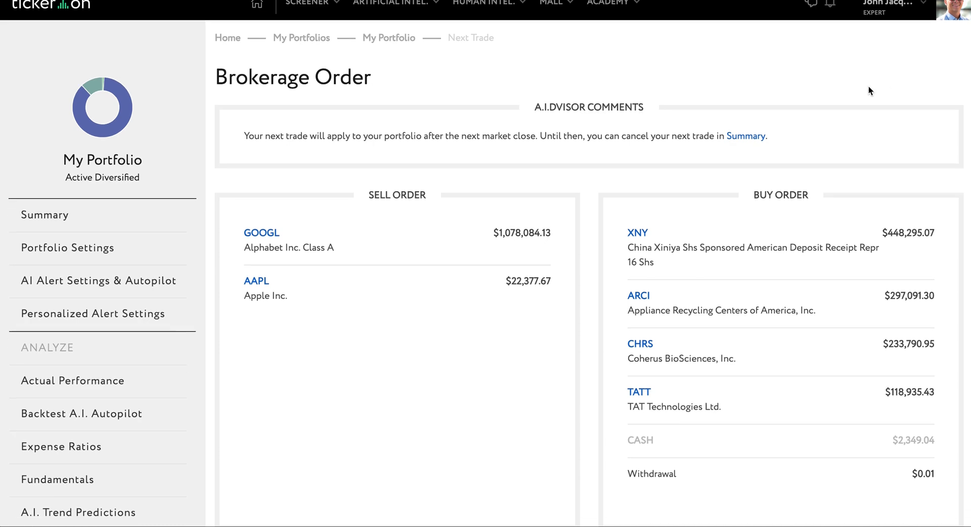
scroll("down", 3)
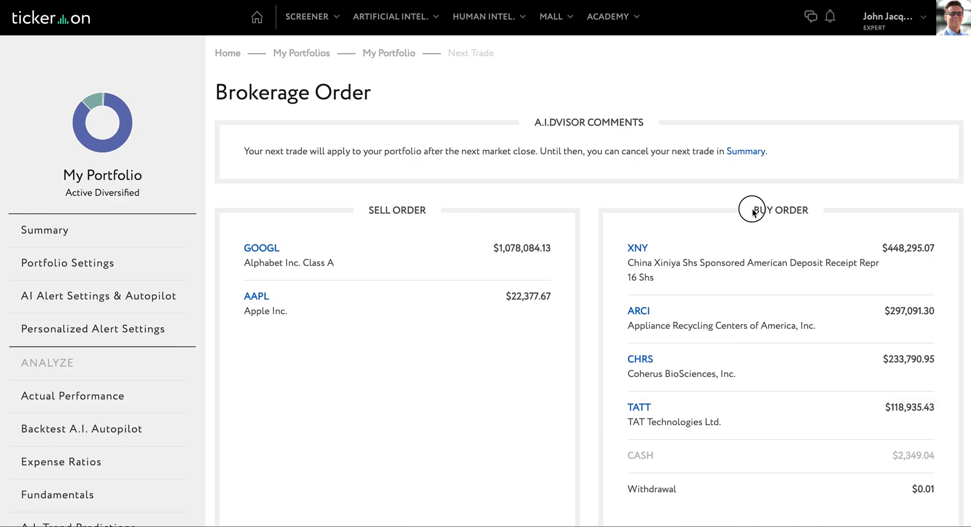
double_click(781, 209)
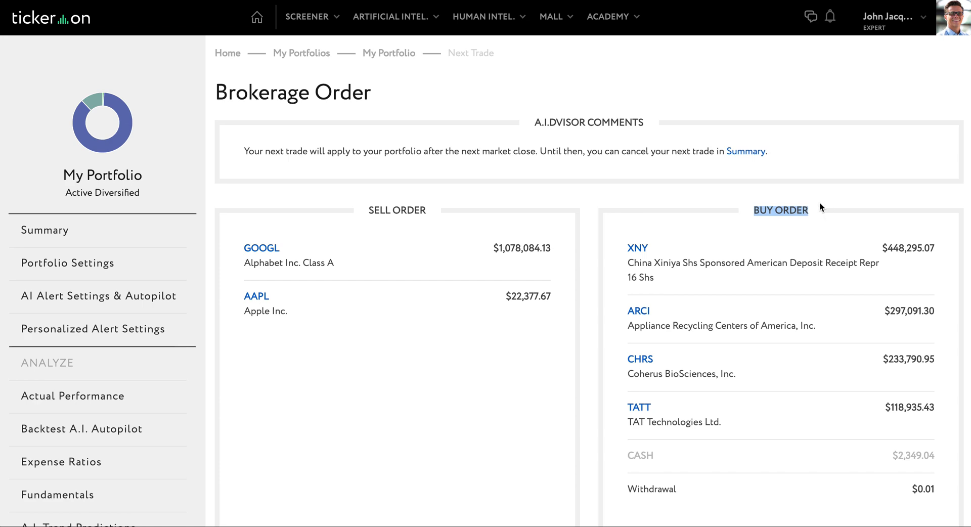
mouse_move(790, 204)
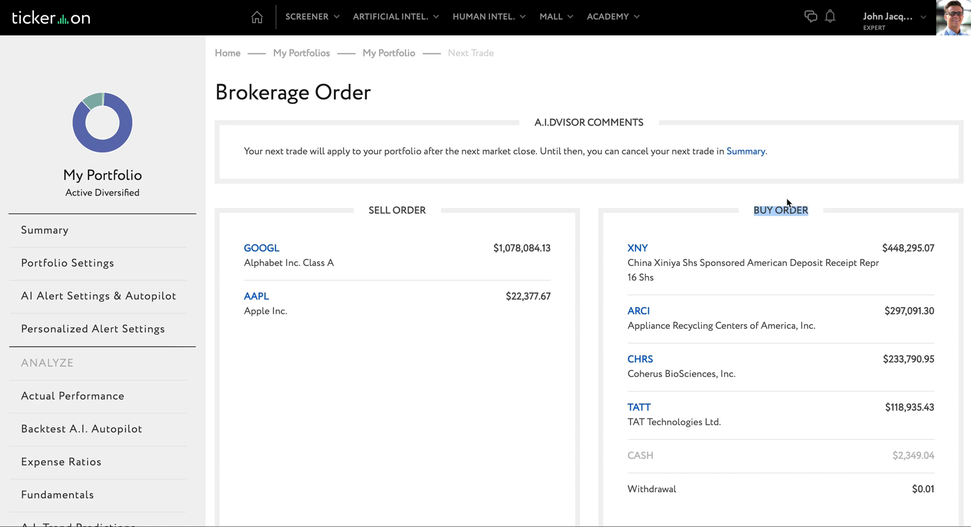
scroll("down", 3)
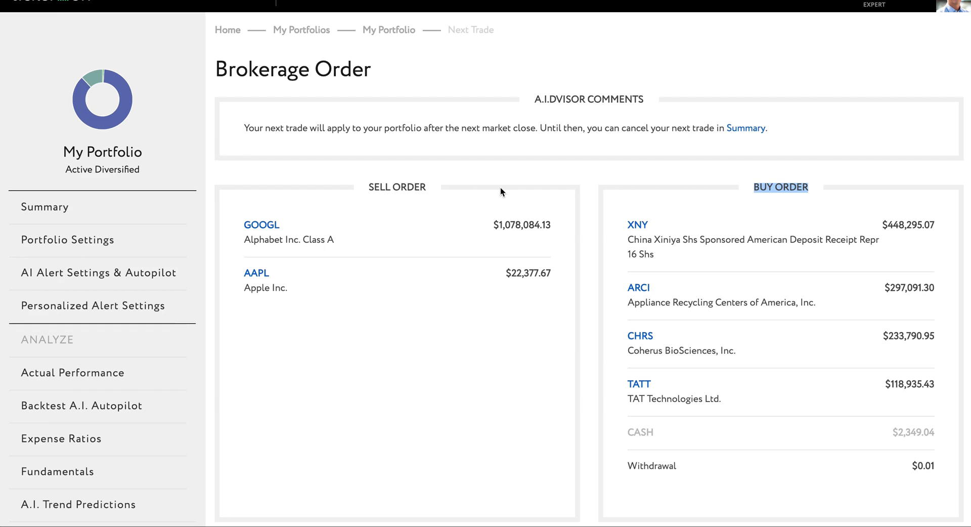
mouse_move(466, 285)
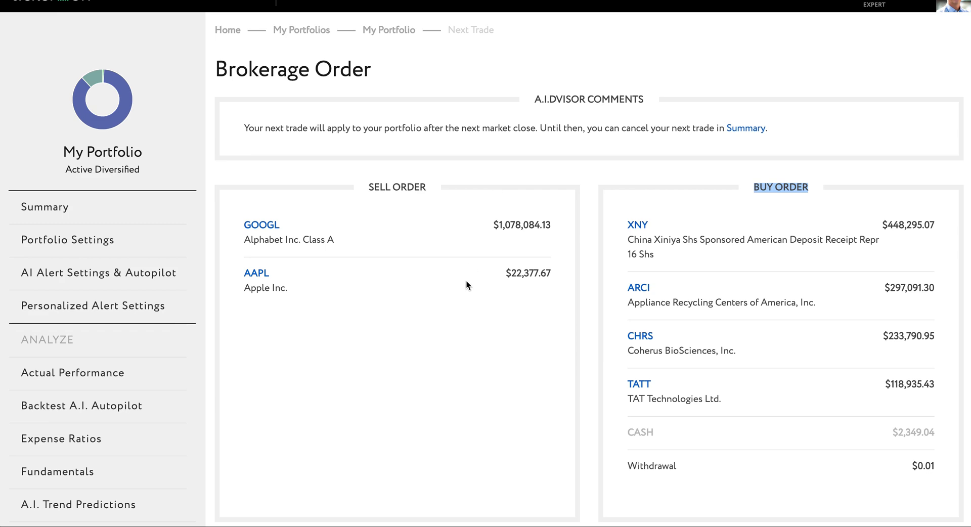
mouse_move(676, 207)
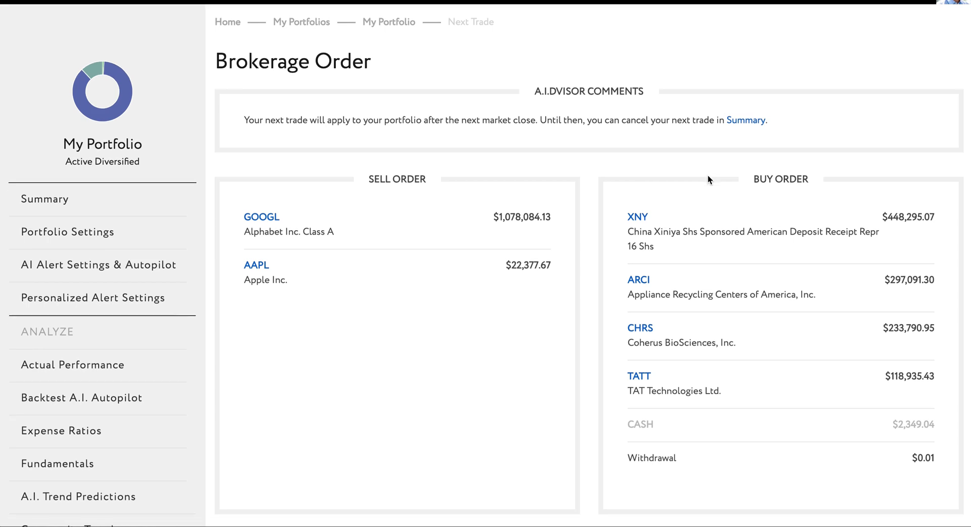
scroll("down", 3)
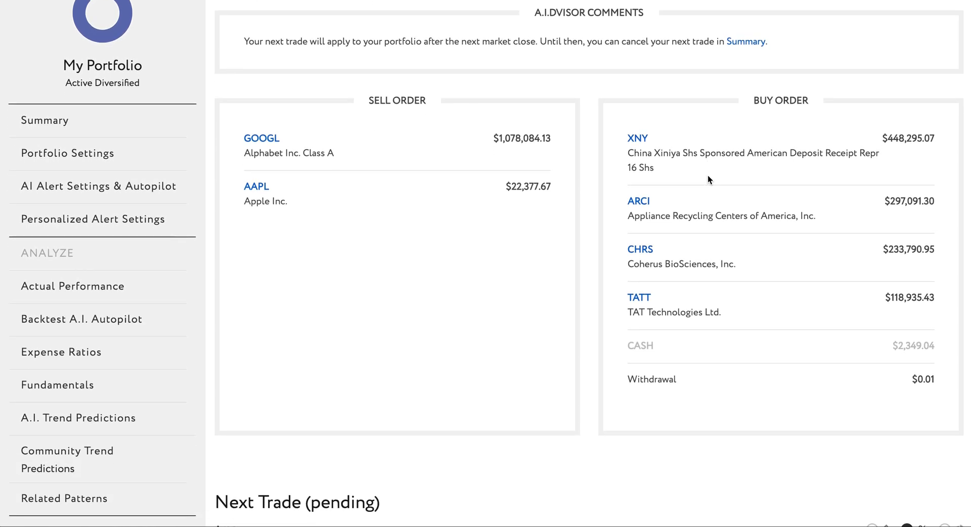
scroll("down", 3)
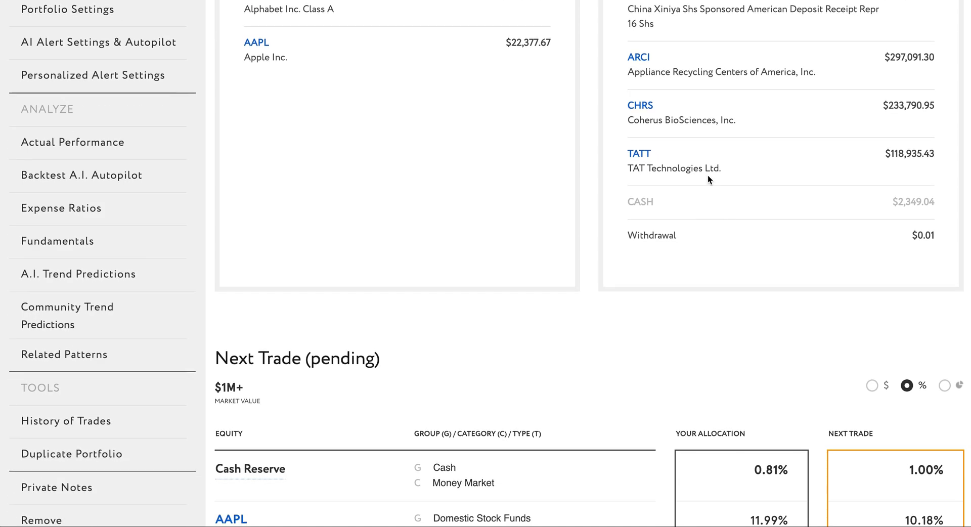
scroll("down", 3)
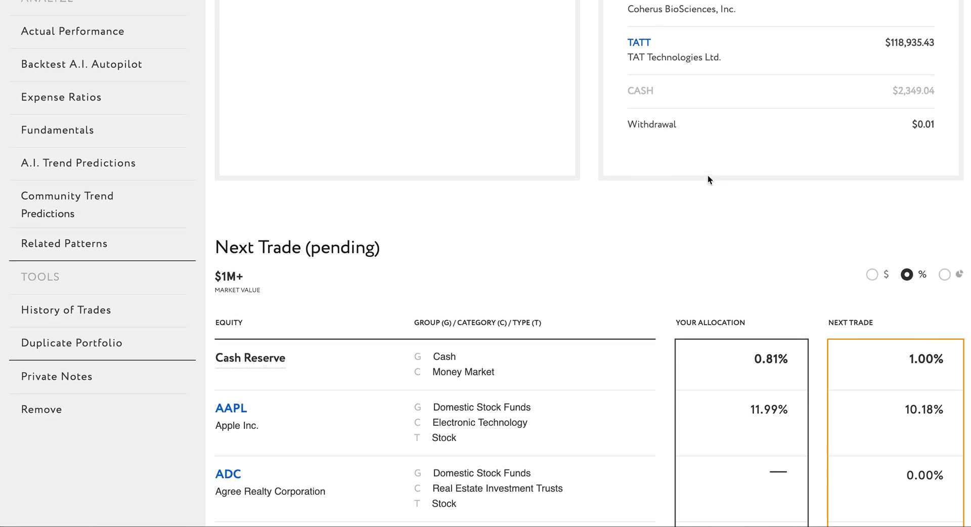
scroll("down", 3)
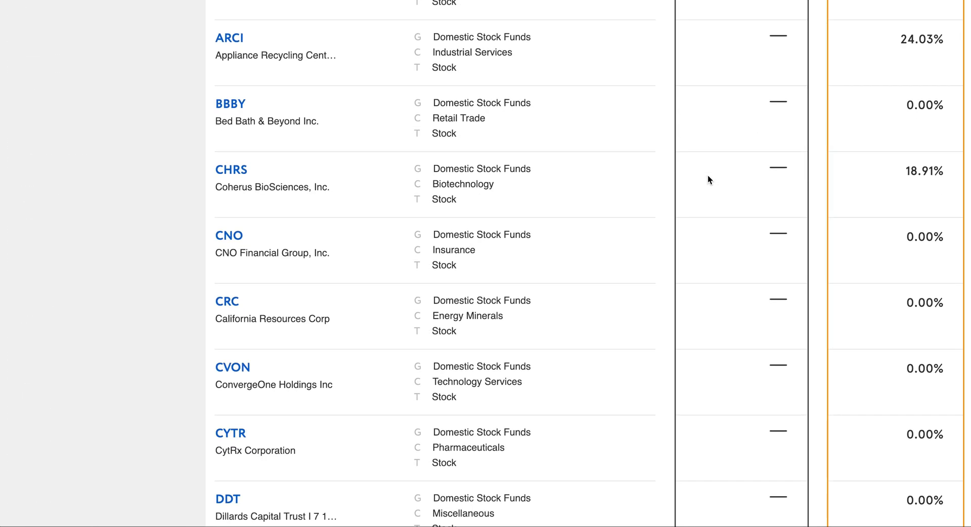
scroll("down", 3)
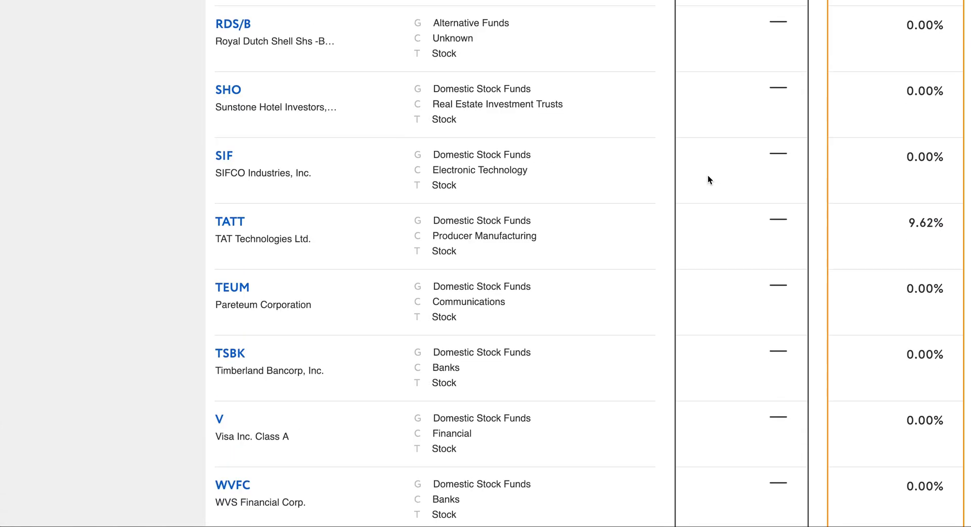
scroll("down", 3)
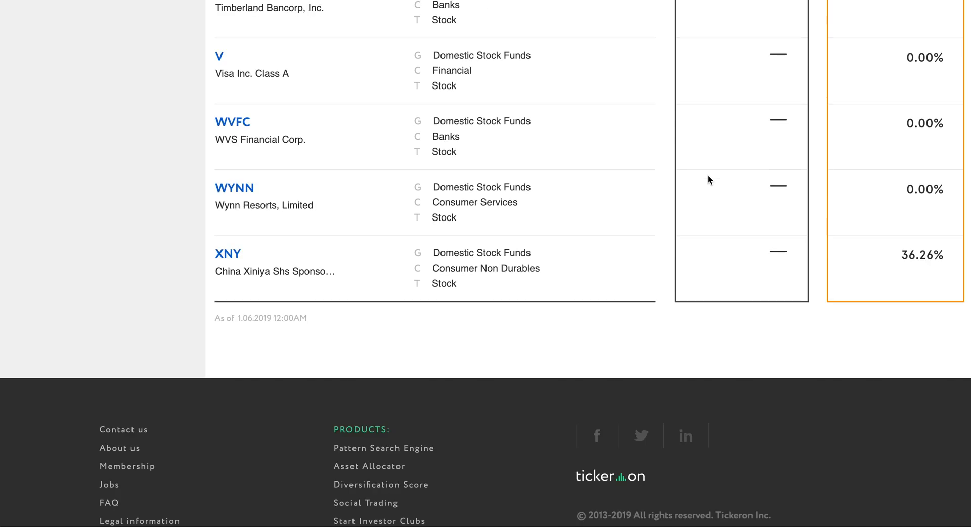
mouse_move(624, 214)
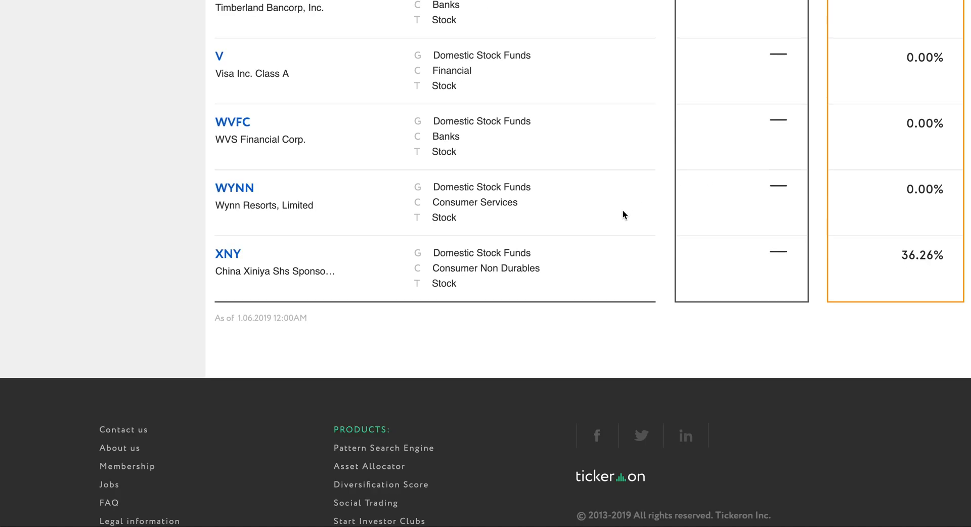
scroll("down", 3)
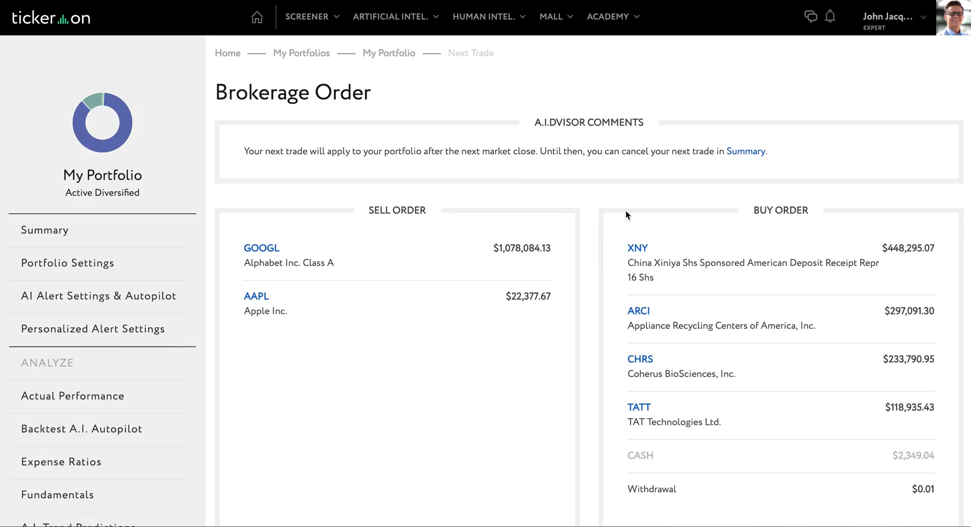
mouse_move(56, 237)
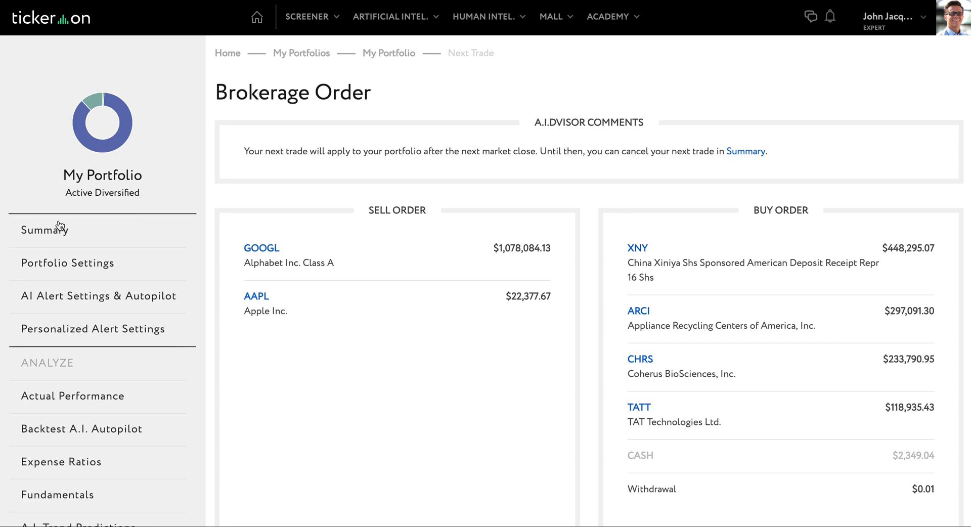
- Cancel the pending next trade from the portfolio Summary page
left_click(44, 229)
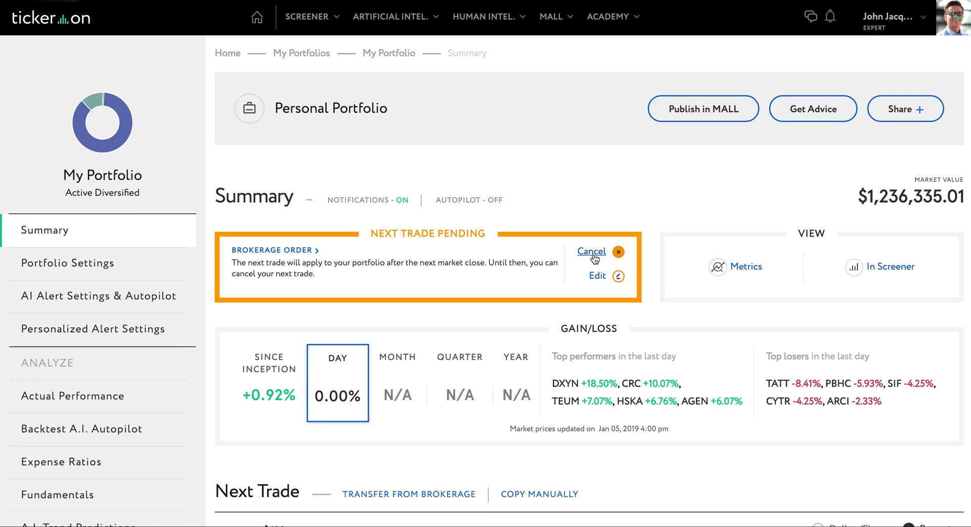
left_click(591, 251)
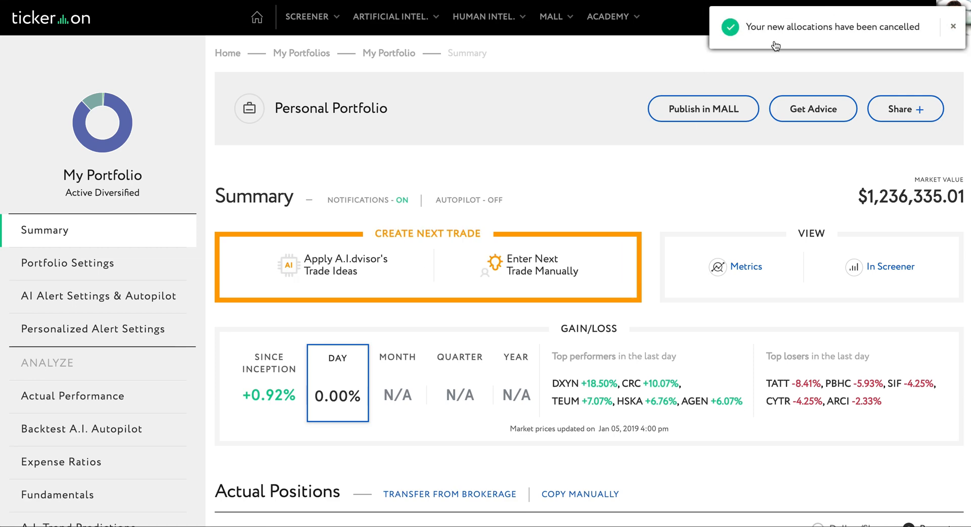
mouse_move(792, 39)
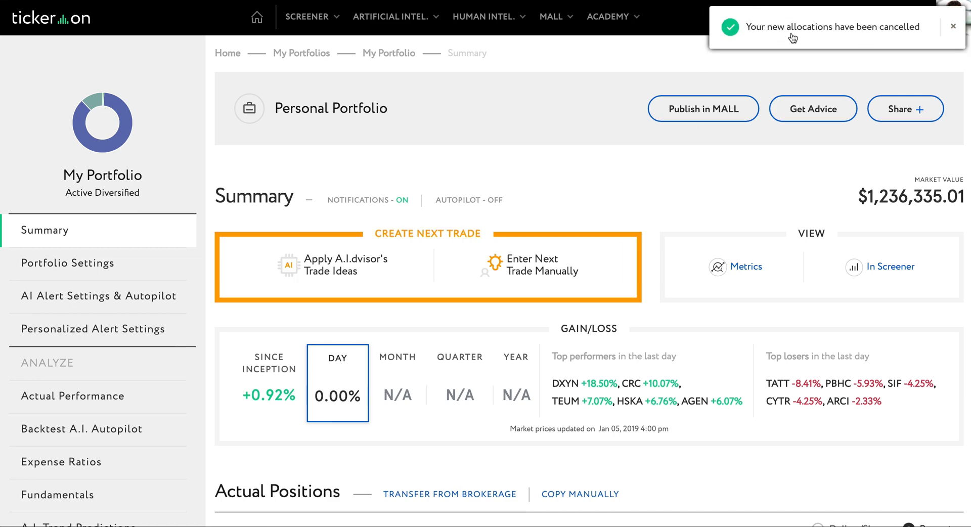